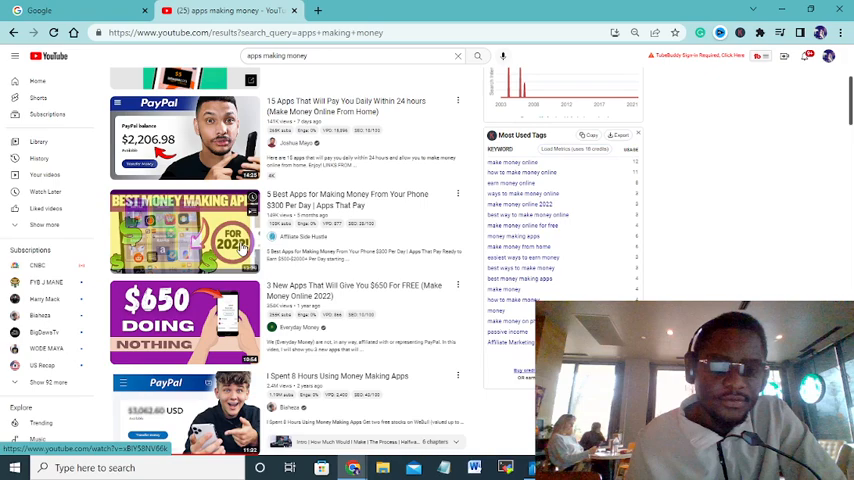
Scroll through the current SproutGigs page to look over its listed offers
scroll(down, 3)
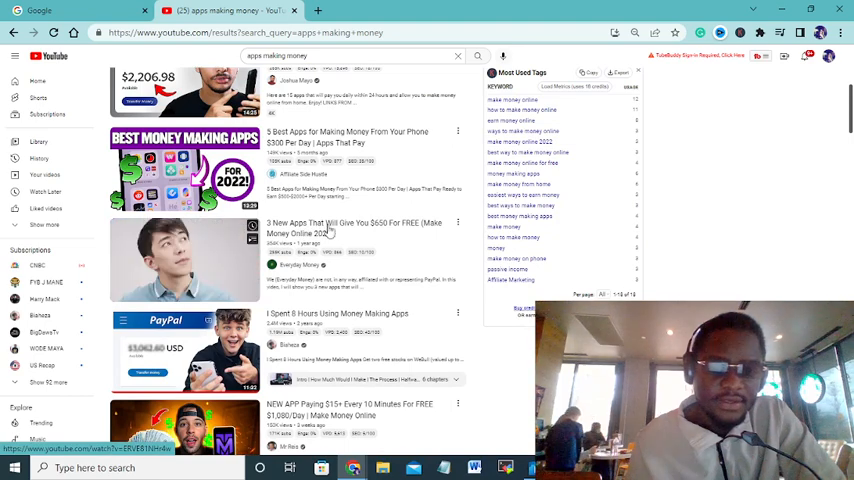
scroll(down, 3)
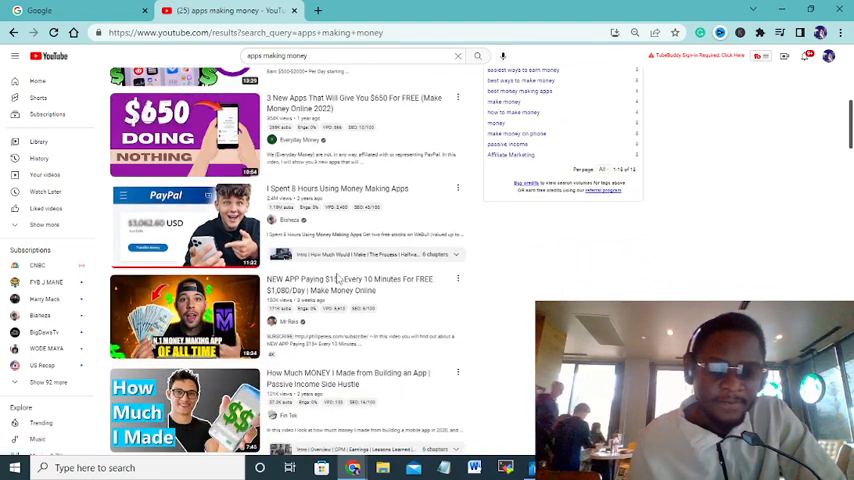
scroll(down, 3)
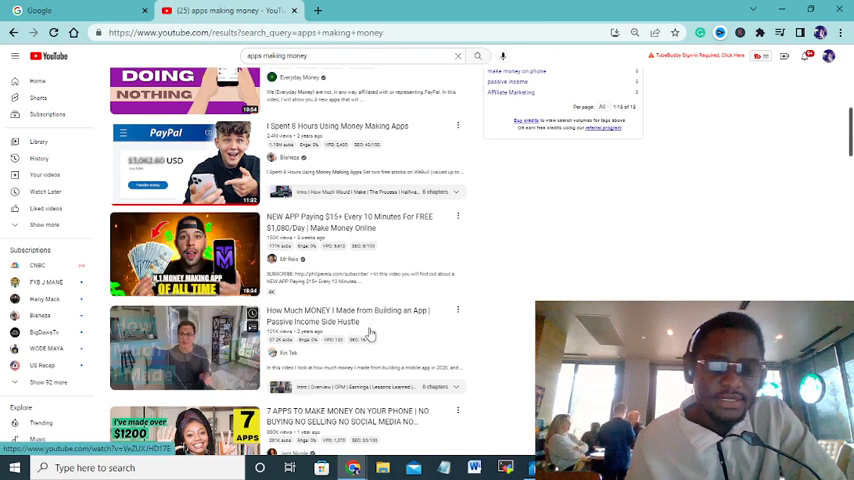
scroll(down, 3)
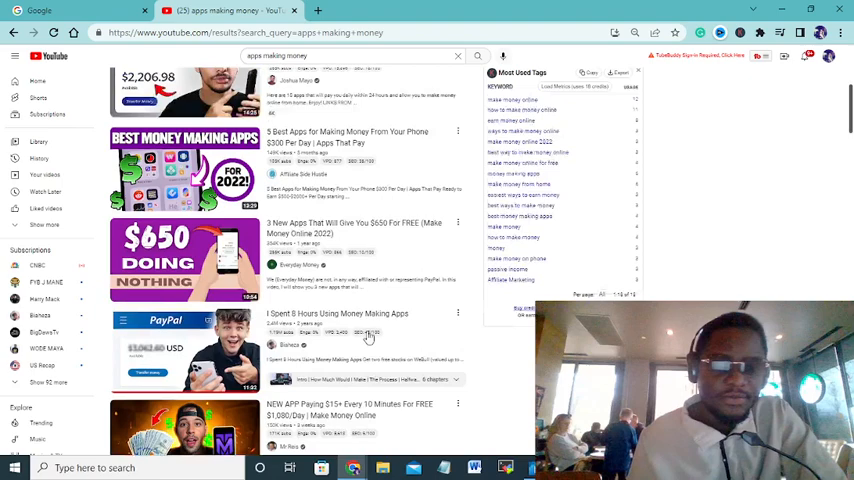
scroll(up, 3)
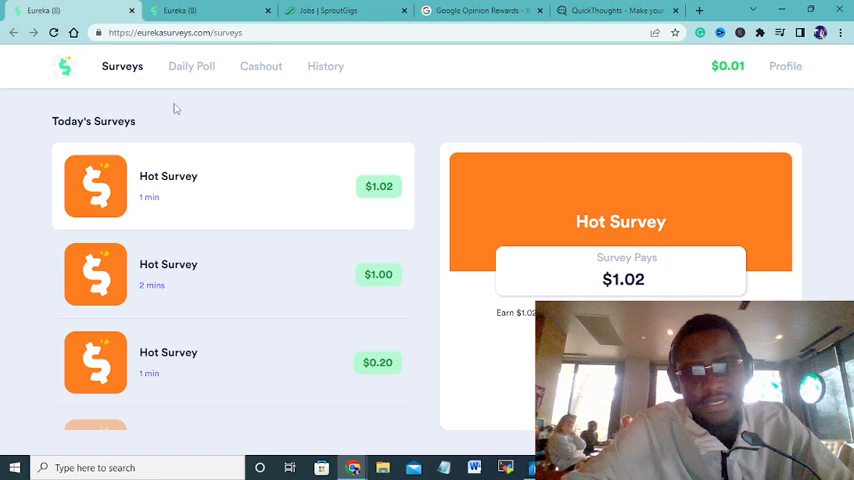
mouse_move(644, 96)
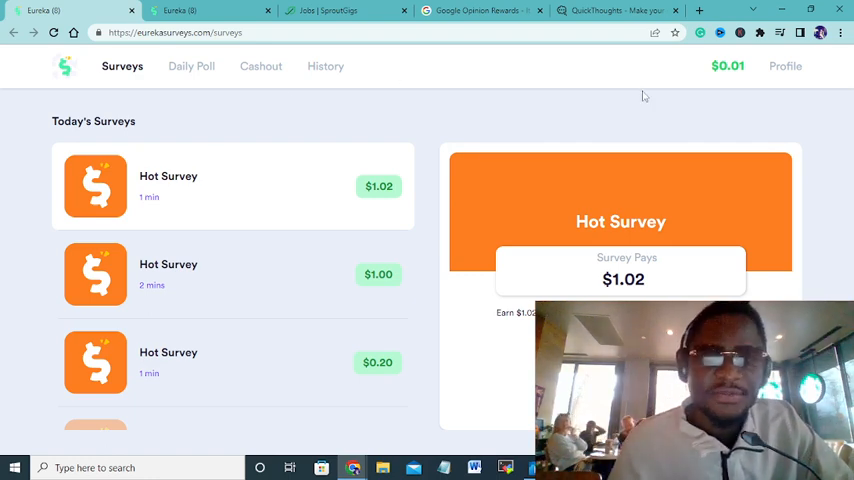
mouse_move(668, 114)
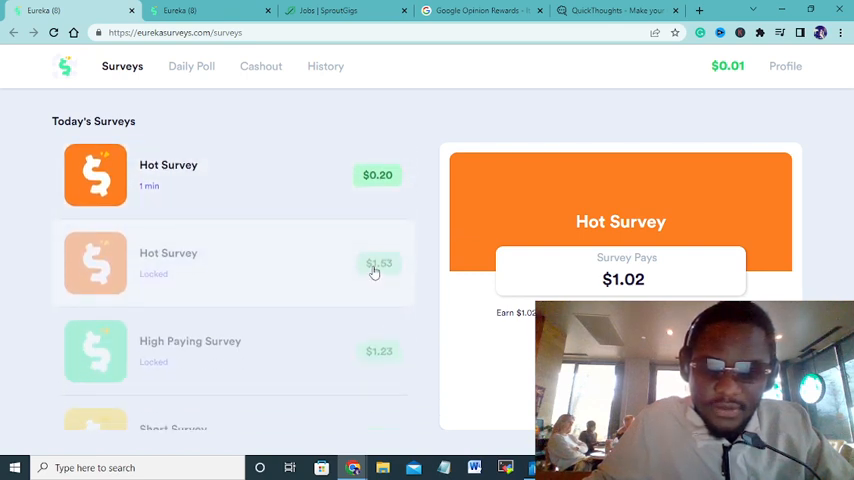
scroll(down, 3)
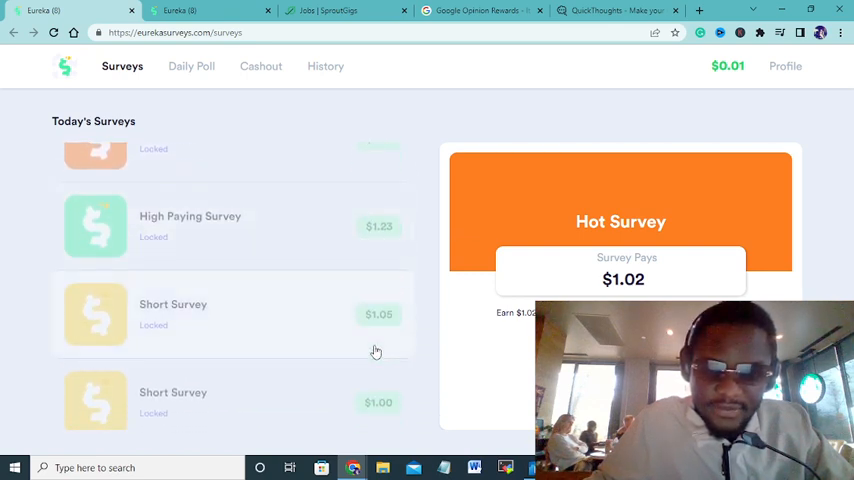
scroll(down, 3)
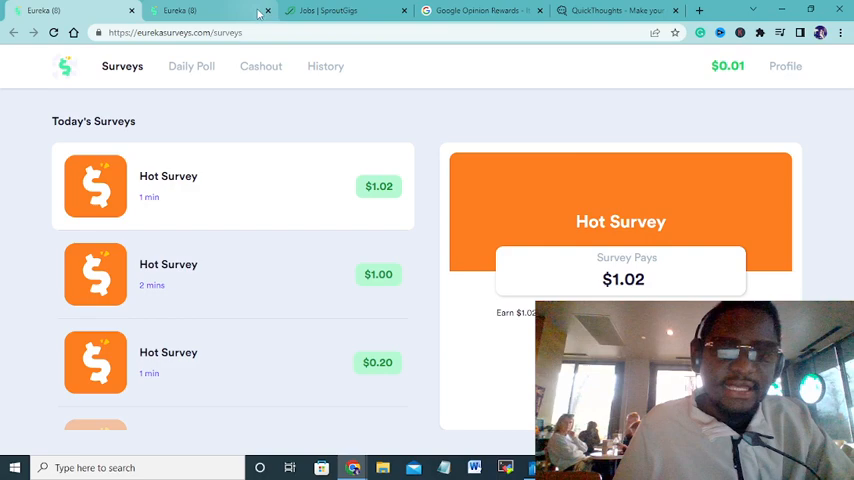
Switch to the SproutGigs Jobs listing and scroll through sign-up and YouTube watch-and-comment microjobs
click(190, 12)
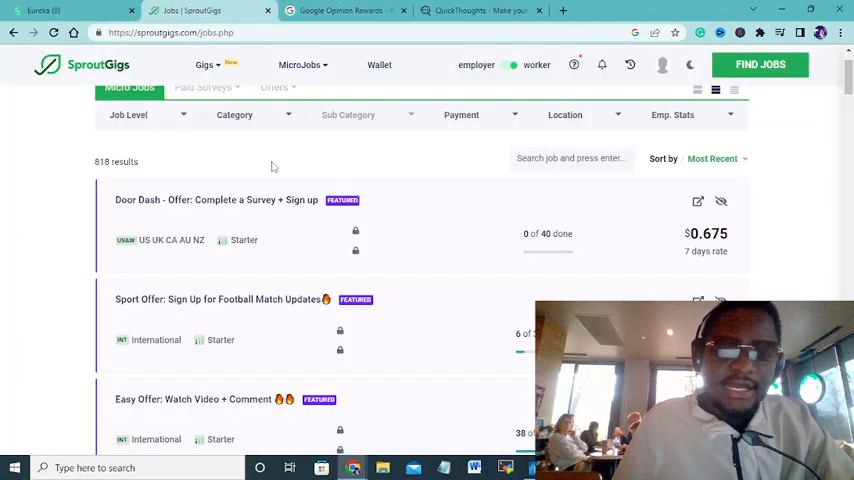
scroll(down, 3)
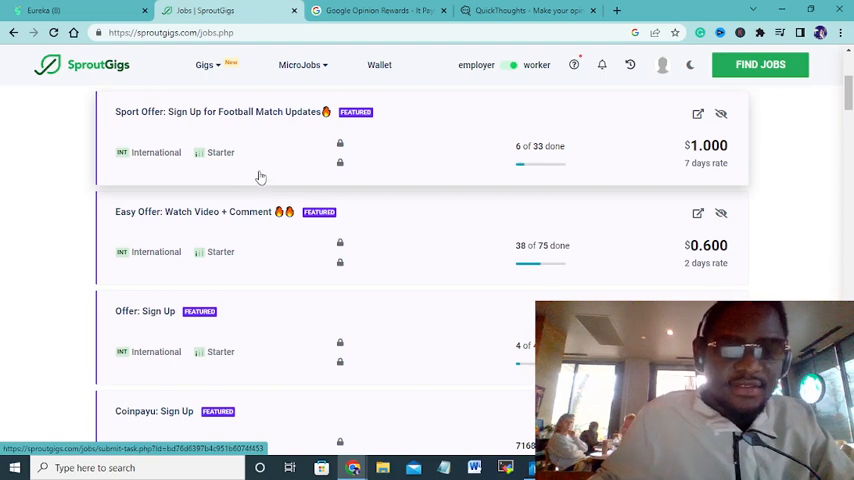
click(300, 64)
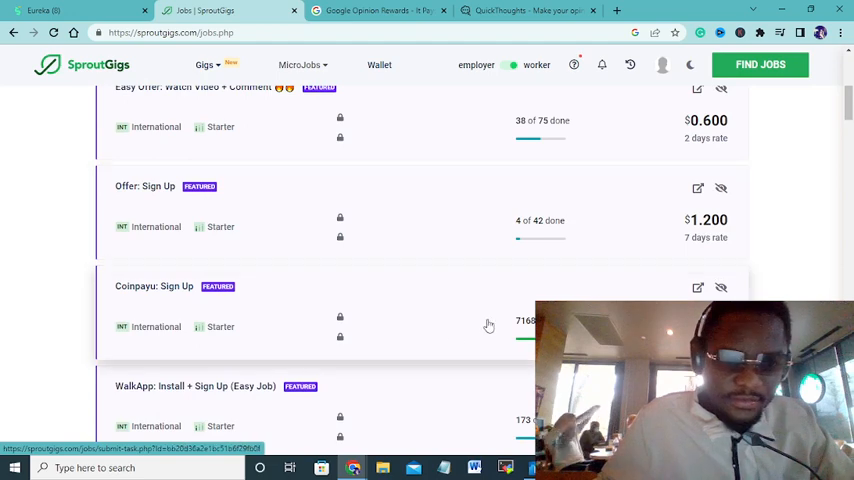
scroll(down, 3)
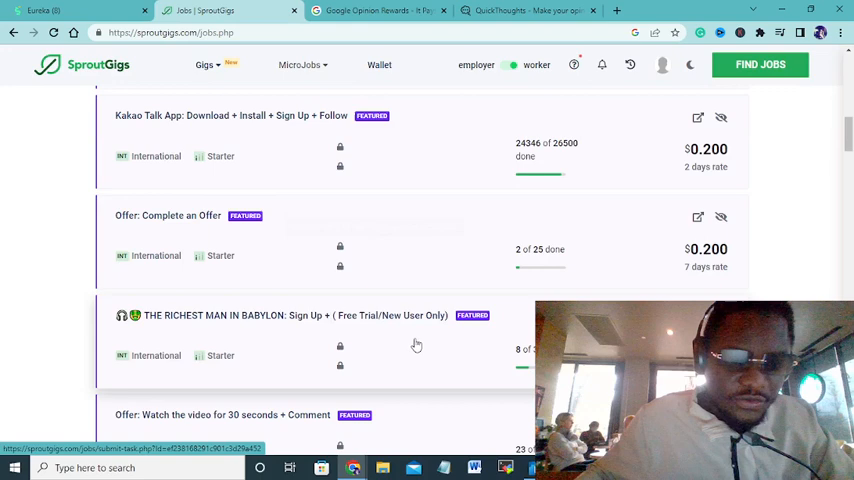
scroll(down, 3)
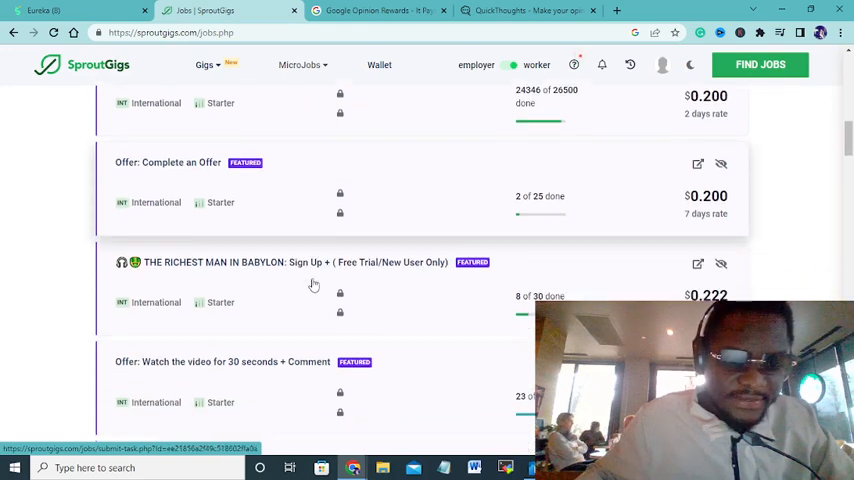
scroll(down, 3)
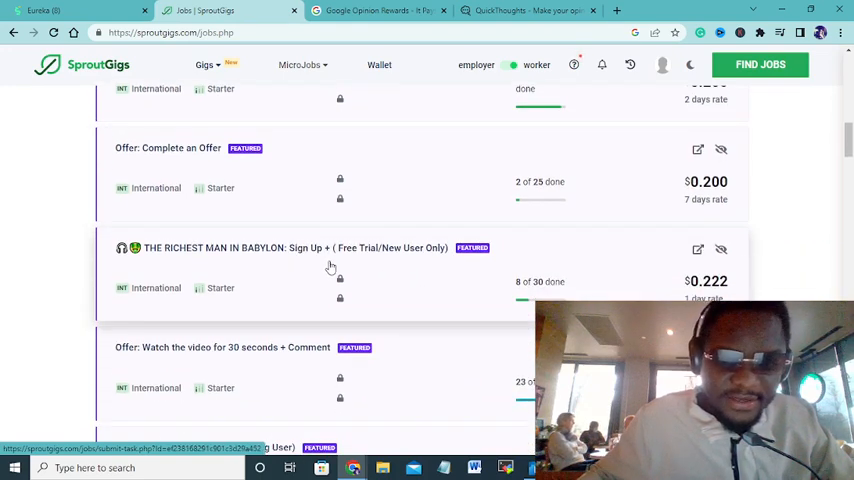
scroll(down, 3)
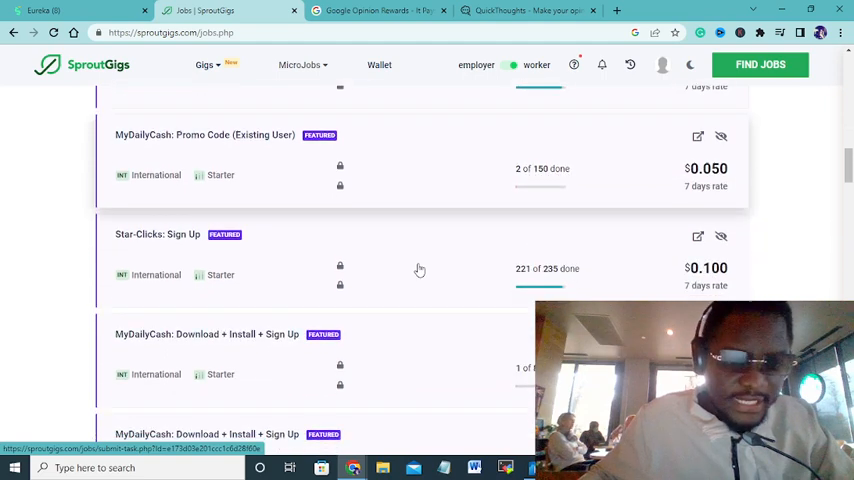
mouse_move(400, 284)
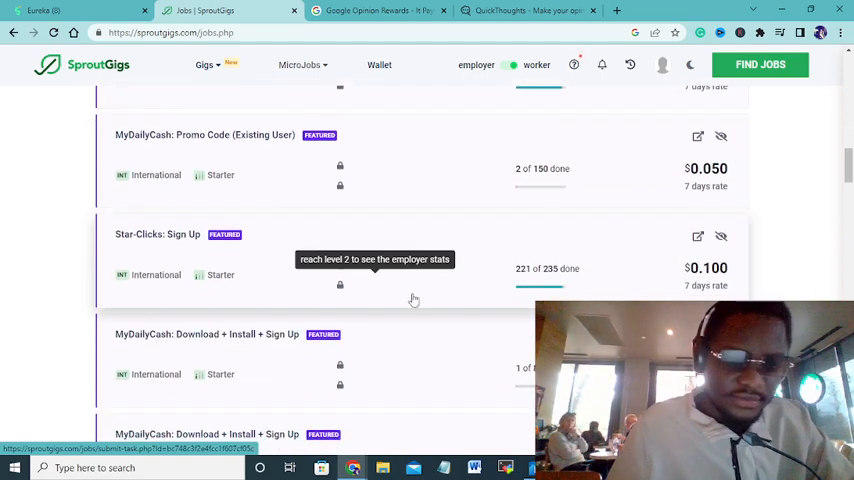
scroll(down, 3)
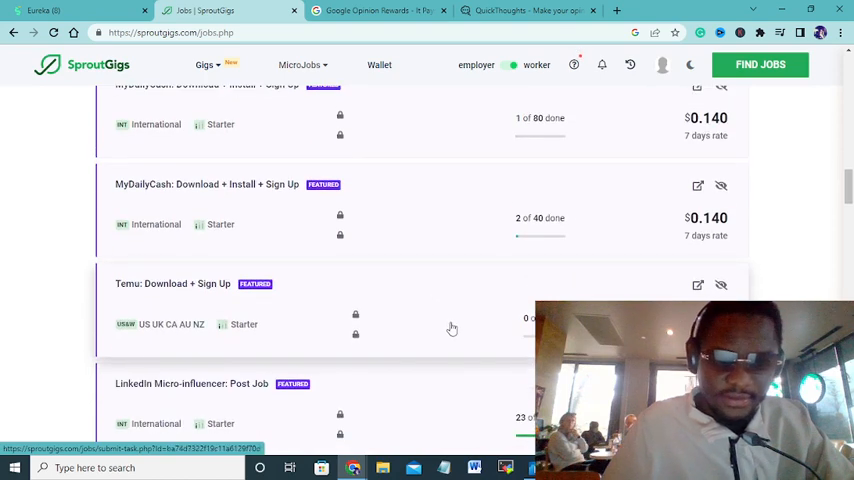
scroll(down, 3)
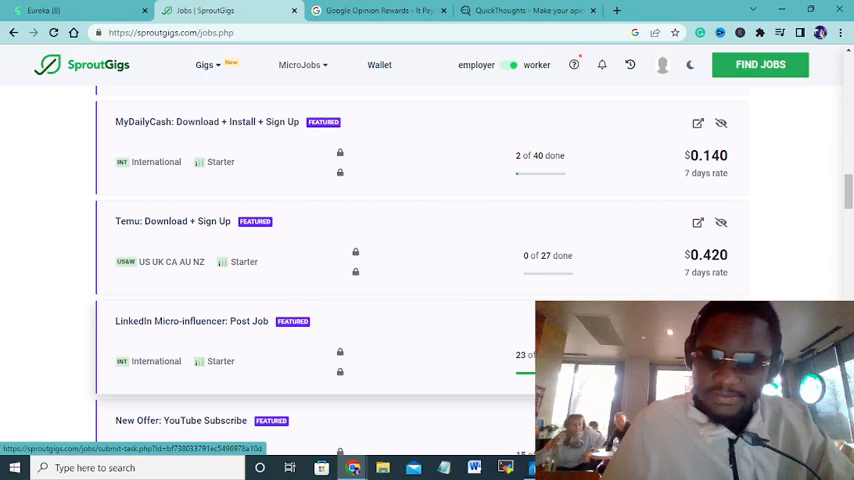
Continue down the paid microjobs from $0.09 to $1.00, ending at the Browse Gigs marketplace
scroll(down, 3)
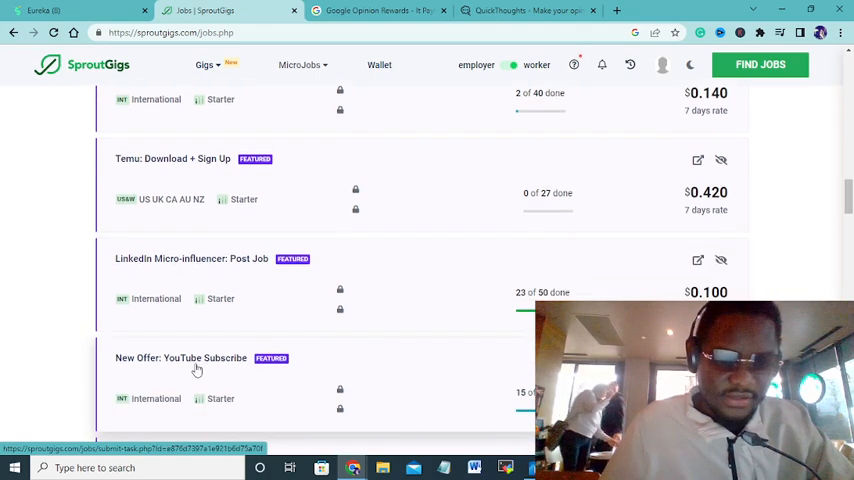
scroll(down, 3)
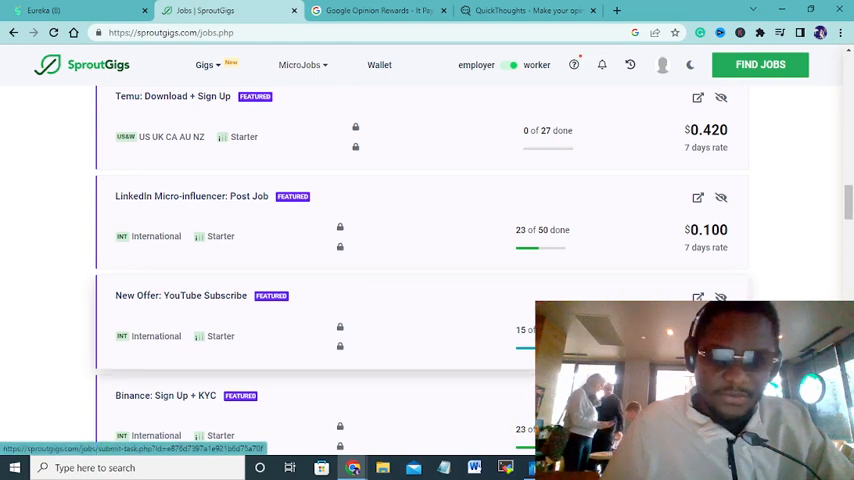
scroll(down, 3)
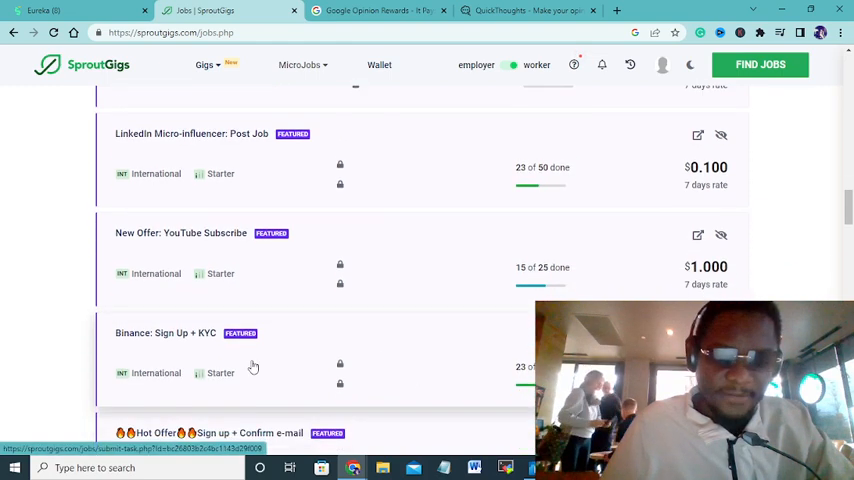
scroll(down, 3)
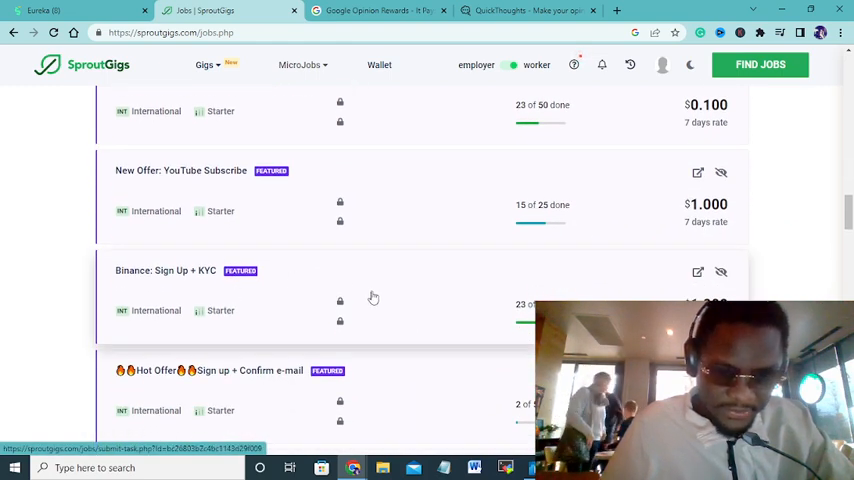
scroll(down, 3)
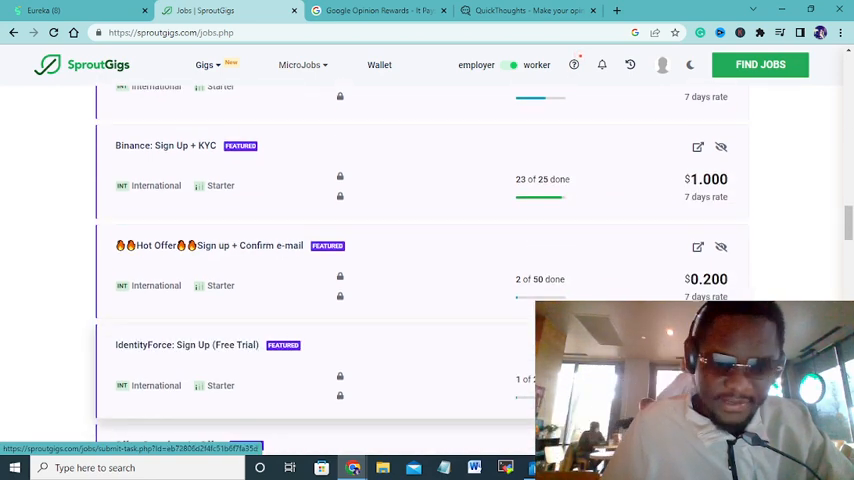
scroll(down, 3)
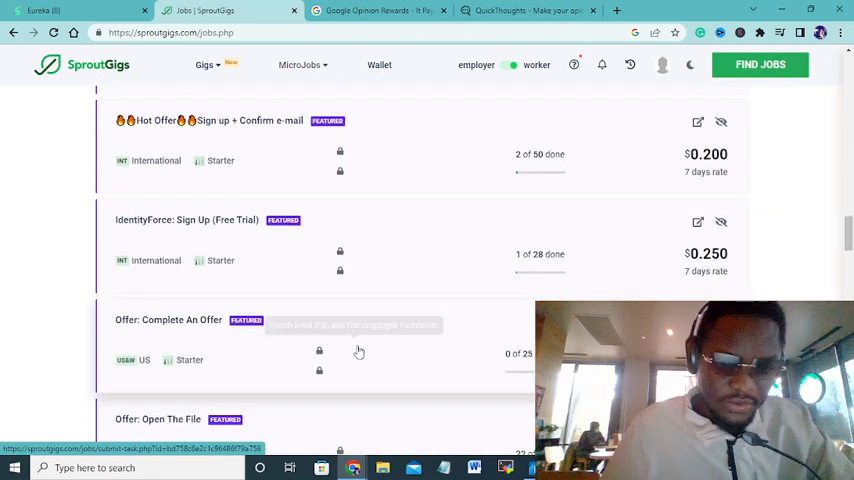
scroll(down, 3)
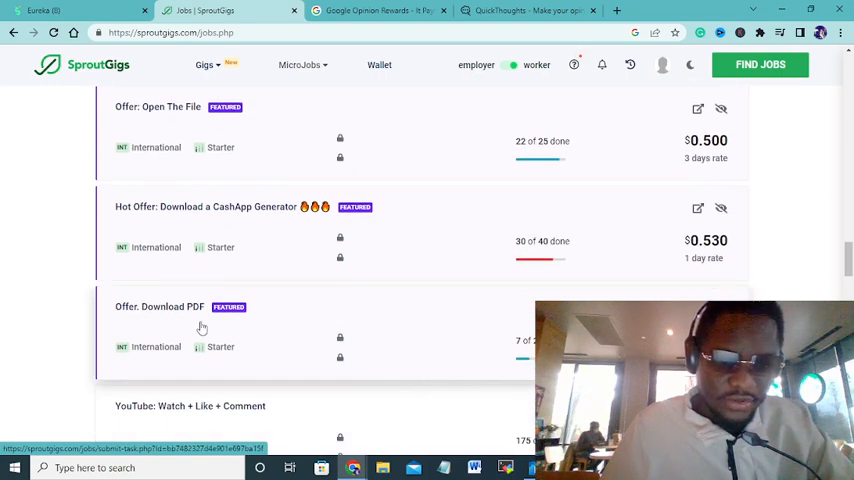
scroll(down, 3)
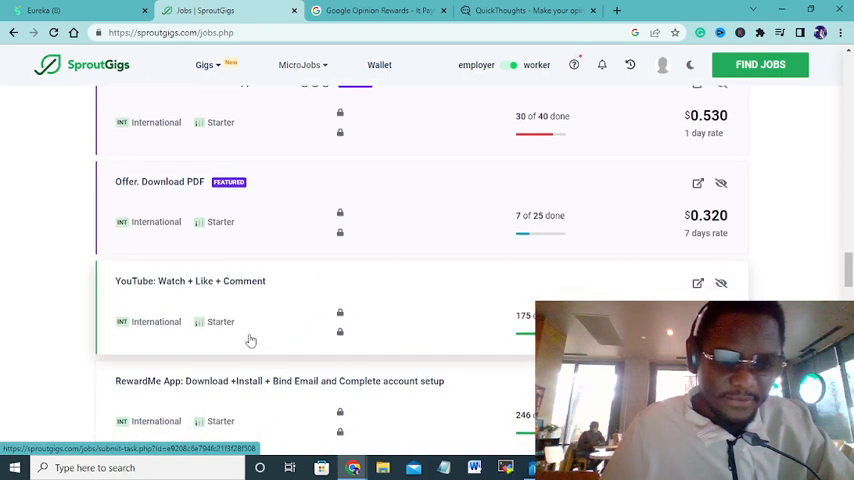
scroll(down, 3)
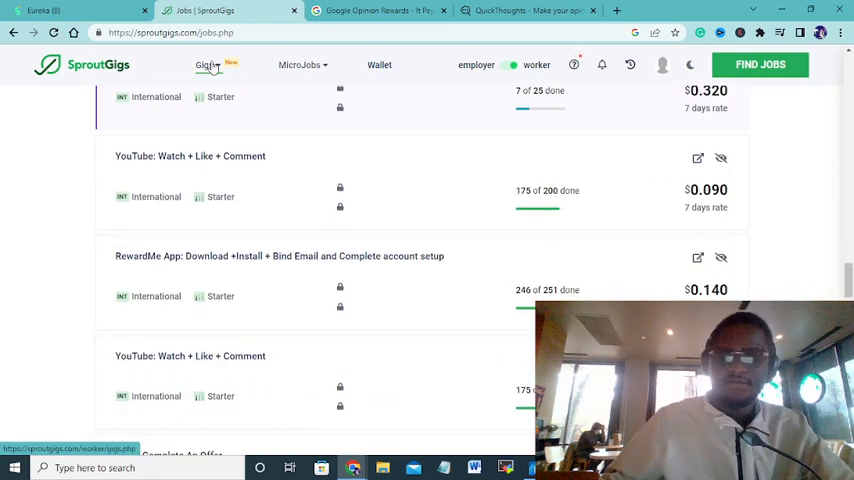
click(206, 64)
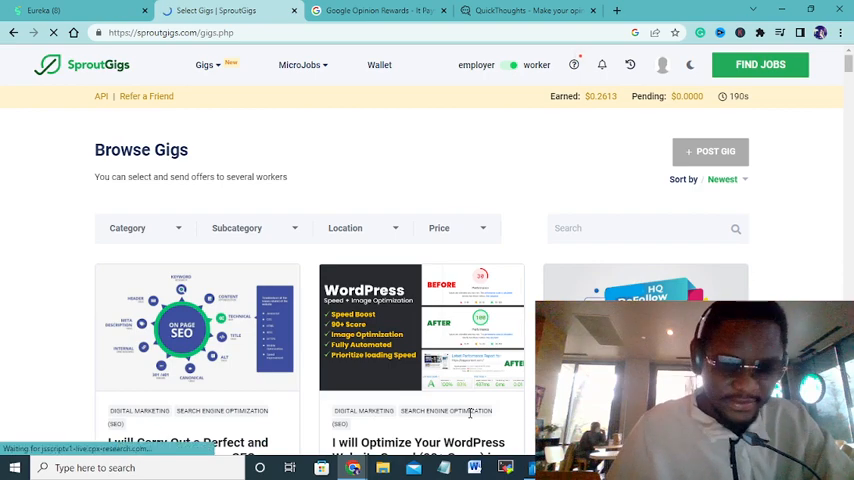
Scroll through the Browse Gigs marketplace's SEO, writing and design gig offers
scroll(down, 3)
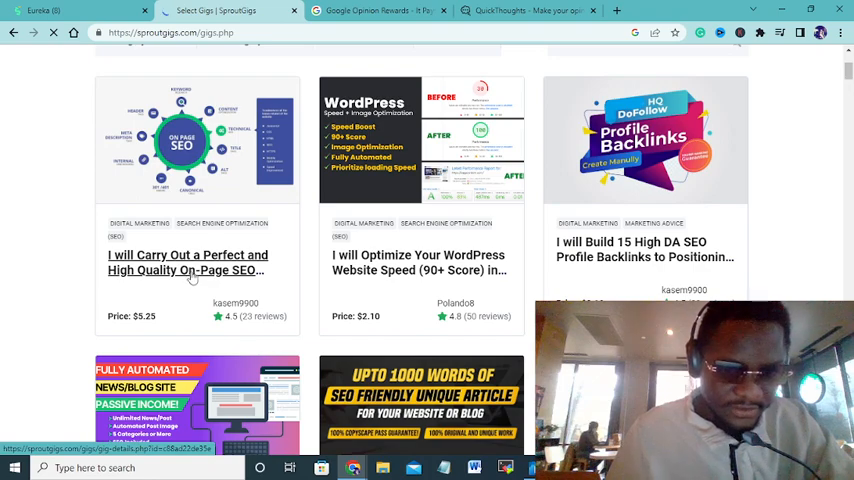
scroll(down, 3)
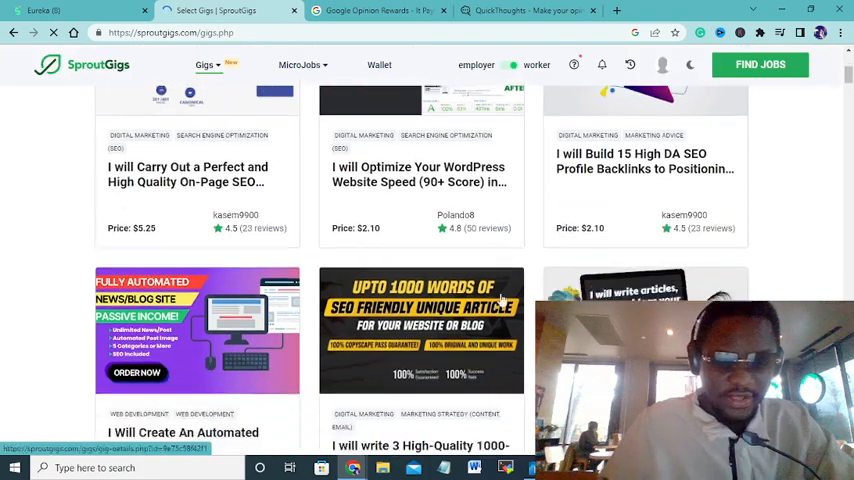
scroll(down, 3)
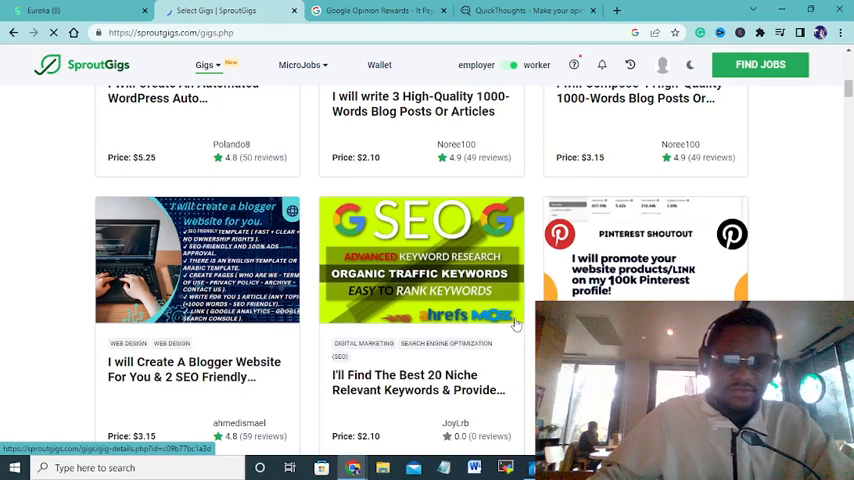
scroll(up, 3)
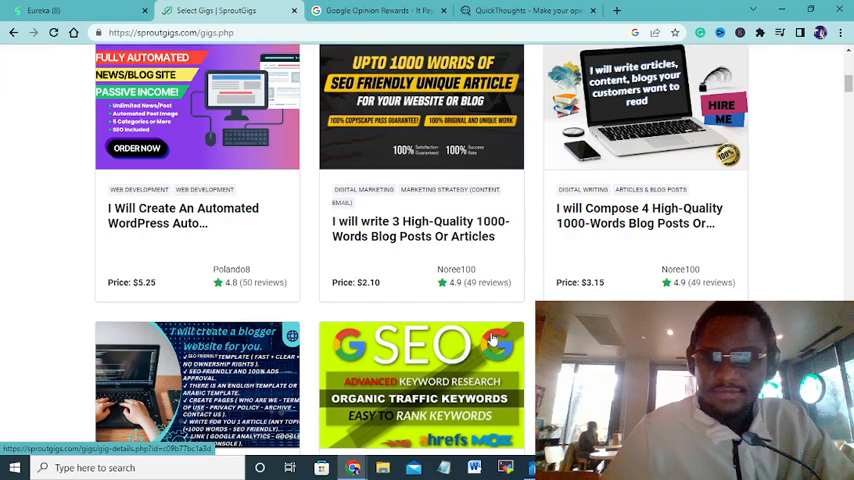
scroll(up, 3)
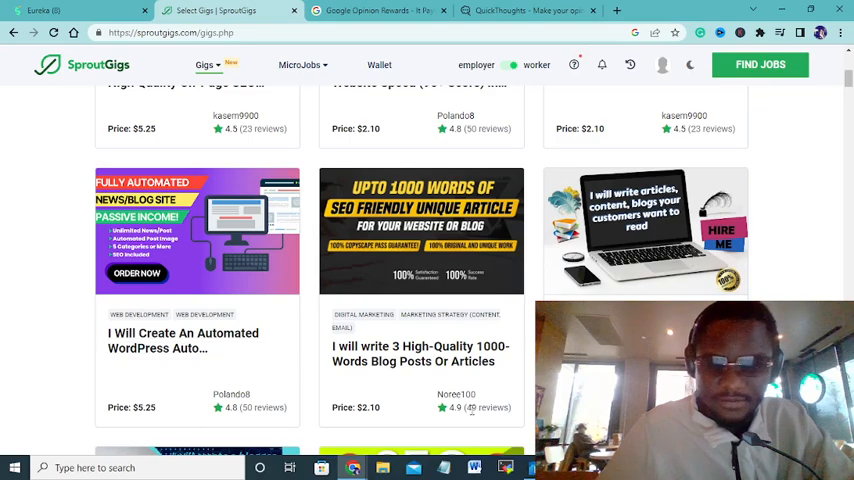
scroll(down, 3)
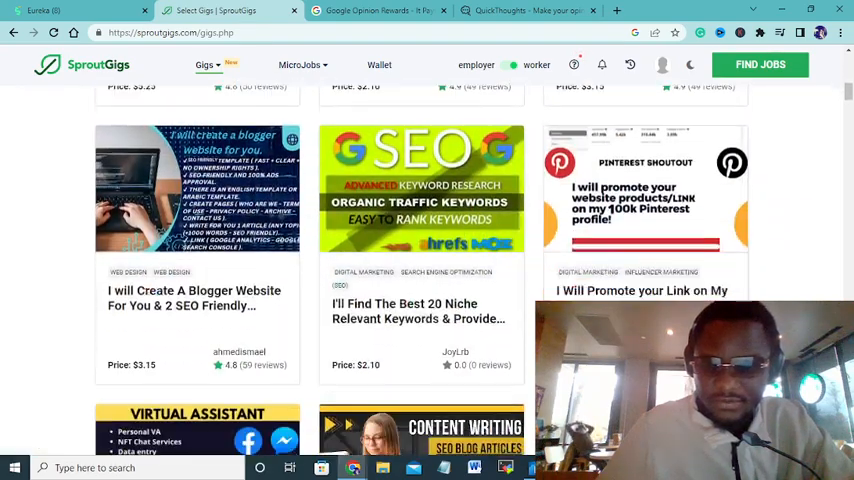
scroll(down, 3)
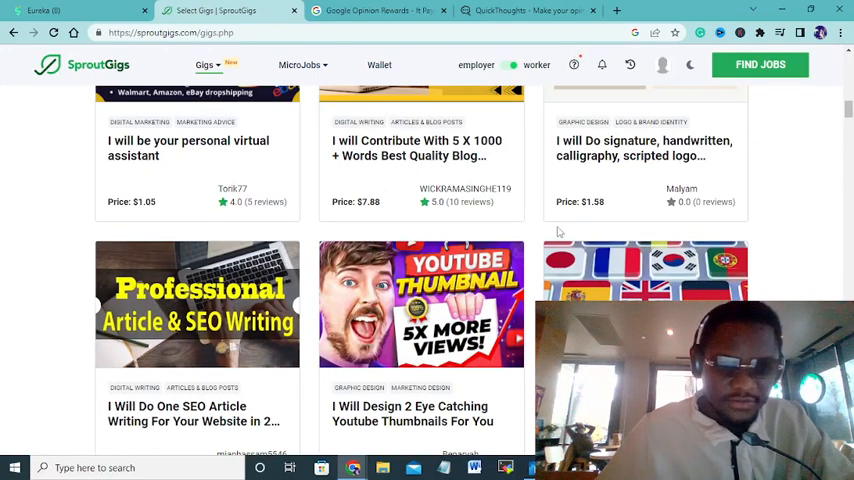
scroll(down, 3)
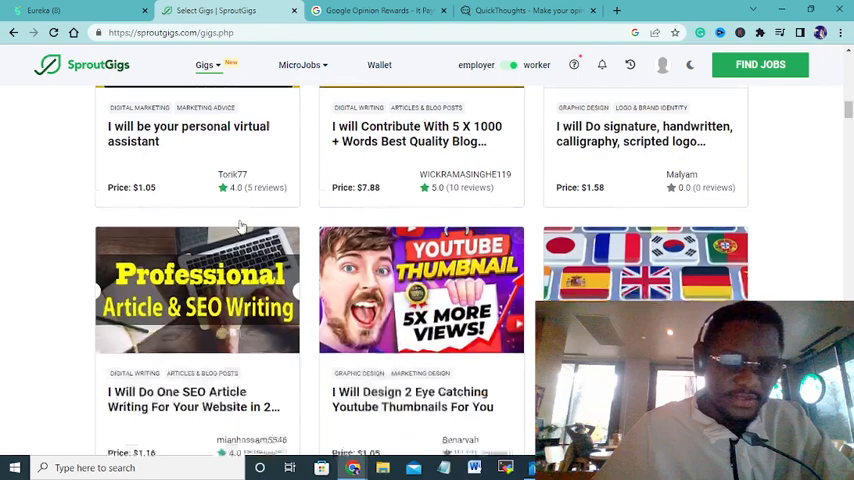
scroll(down, 3)
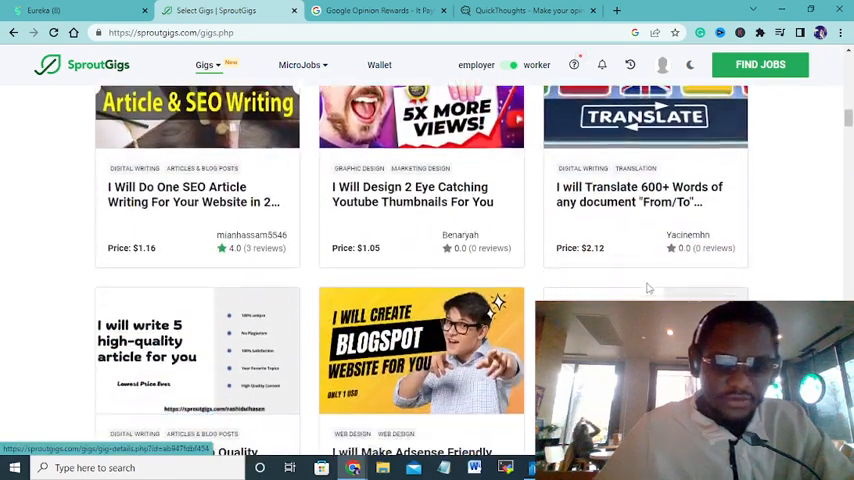
scroll(down, 3)
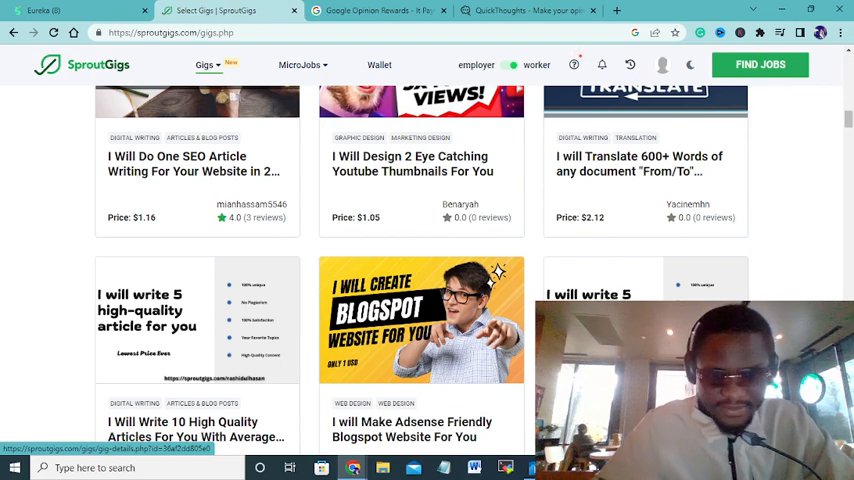
Scroll further through SproutGigs gigs priced $2.10–$5.25
scroll(down, 3)
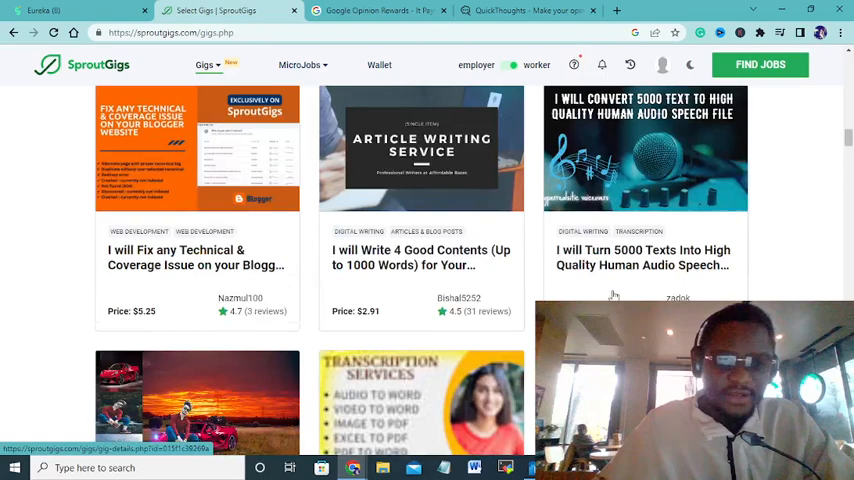
scroll(down, 3)
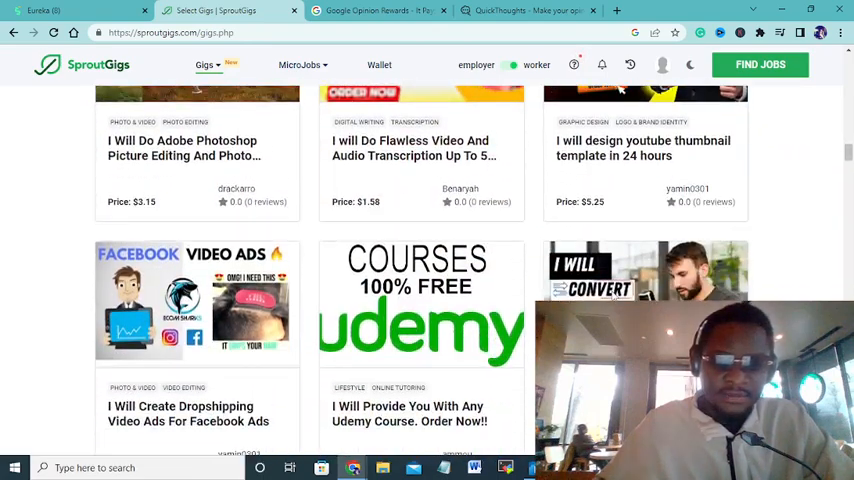
mouse_move(460, 310)
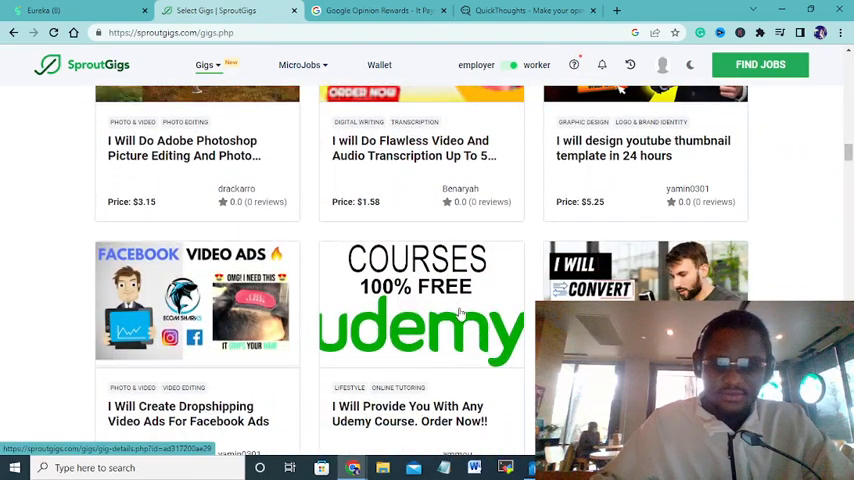
scroll(down, 3)
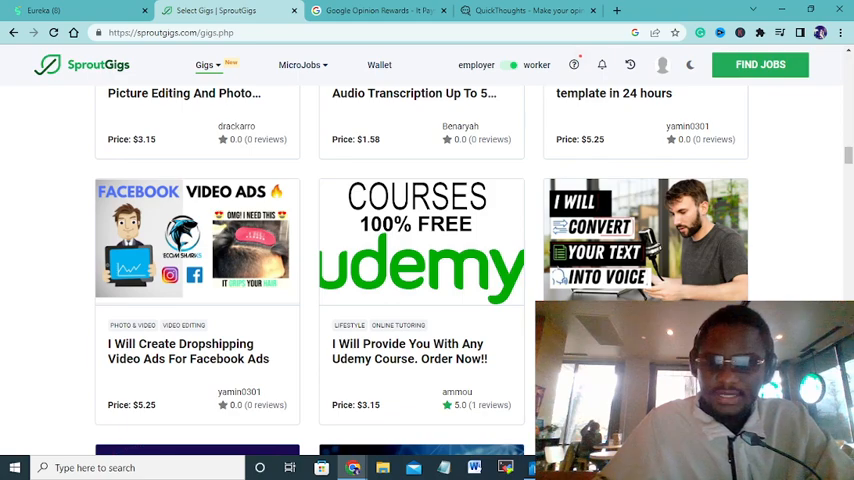
scroll(down, 3)
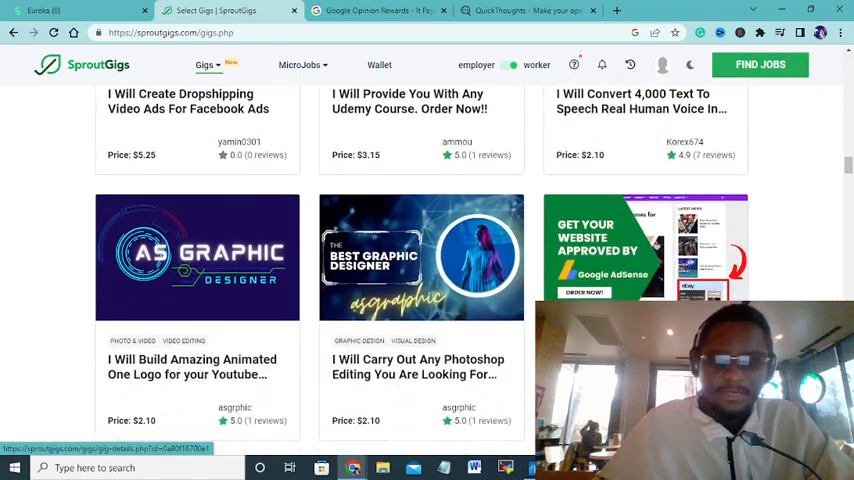
scroll(down, 3)
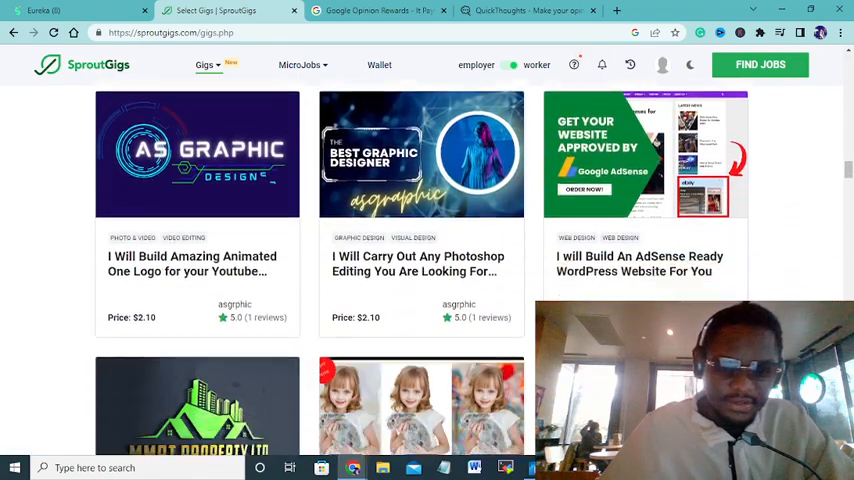
scroll(down, 3)
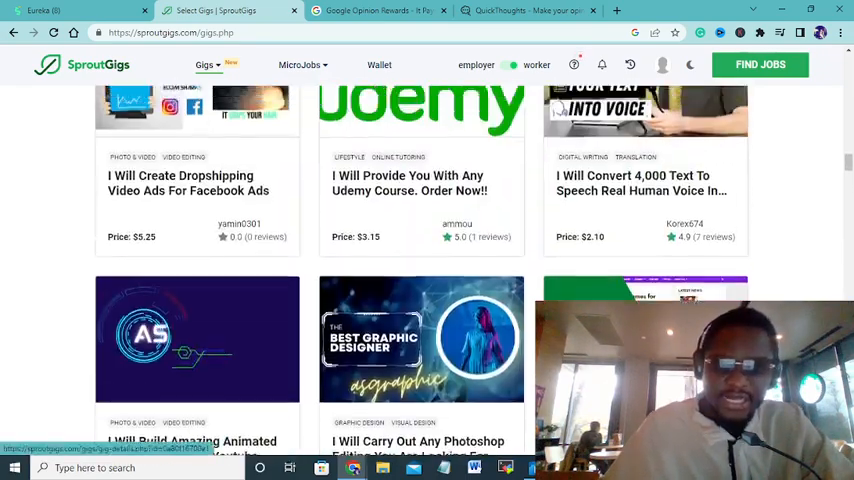
scroll(down, 3)
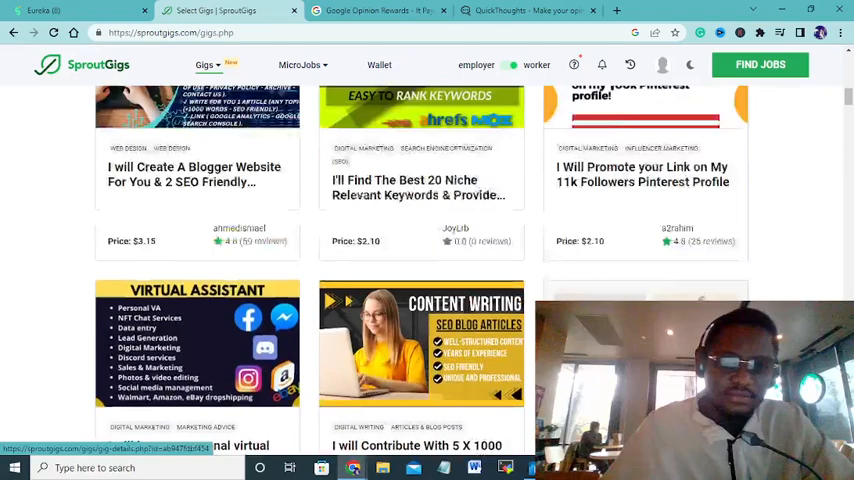
scroll(down, 3)
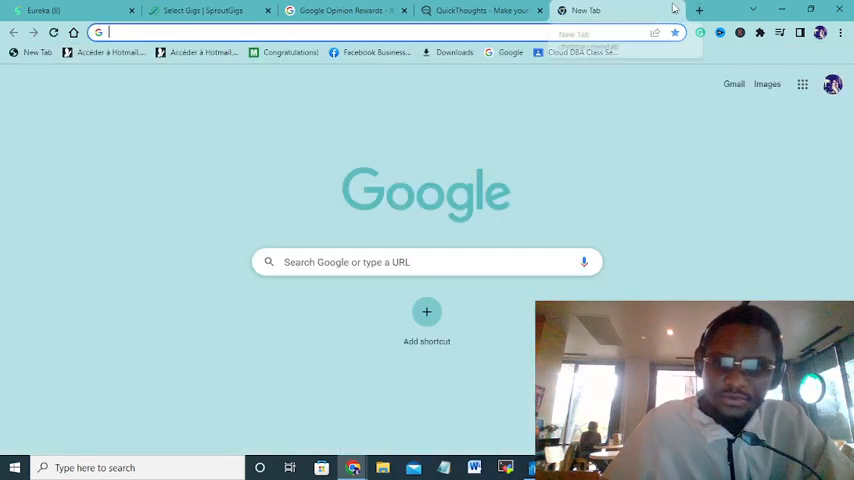
Return to the Select Gigs tab and browse virtual assistant, article writing and signature design gigs at $1.05–$7.88
click(204, 12)
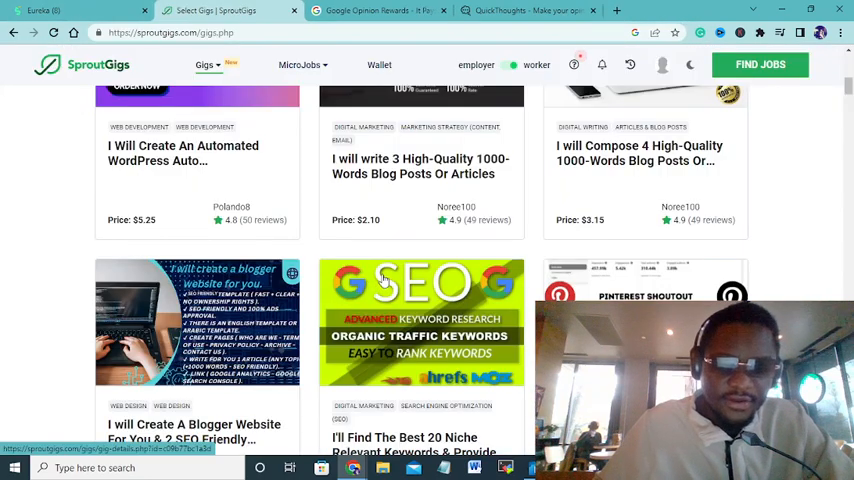
scroll(down, 3)
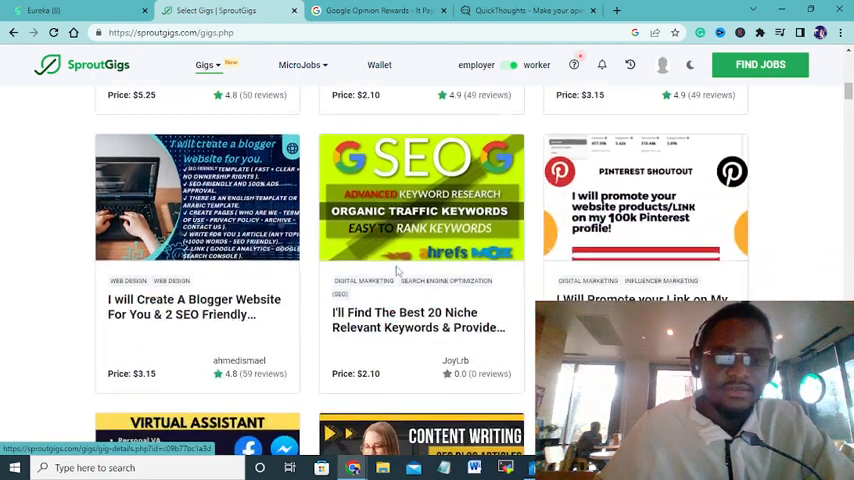
scroll(down, 3)
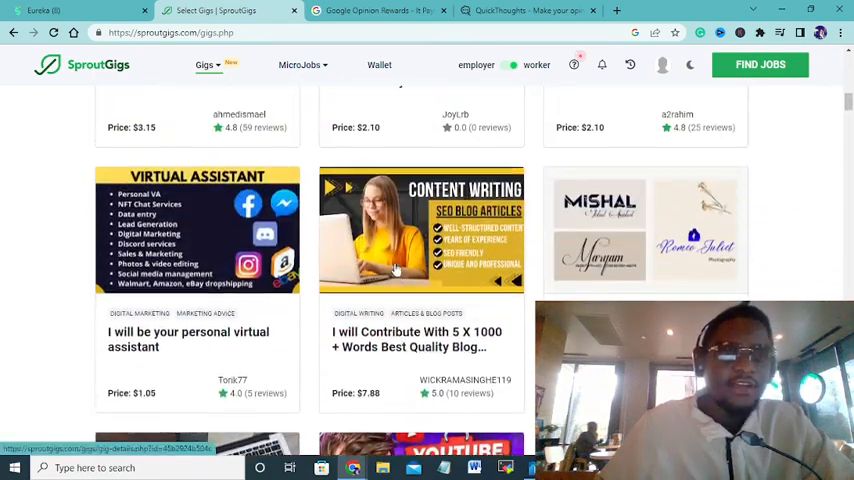
scroll(up, 3)
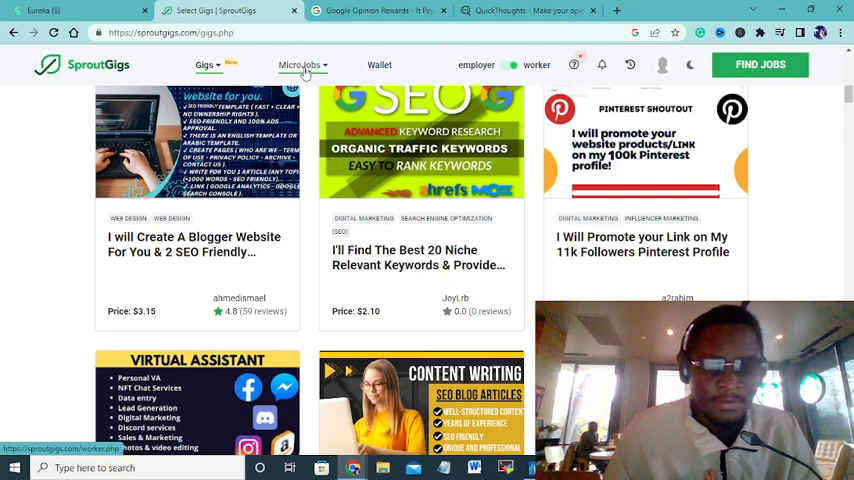
scroll(down, 3)
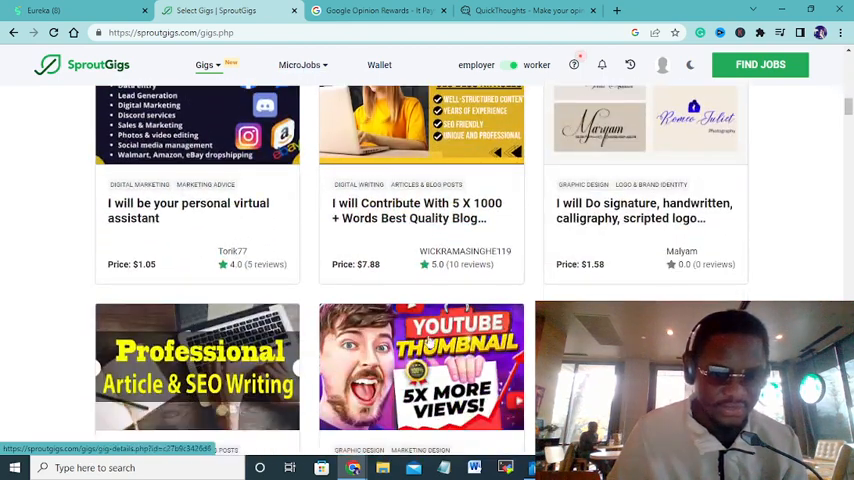
View the Google Opinion Rewards landing page and its Surveys App section, then move to QuickThoughts
click(378, 12)
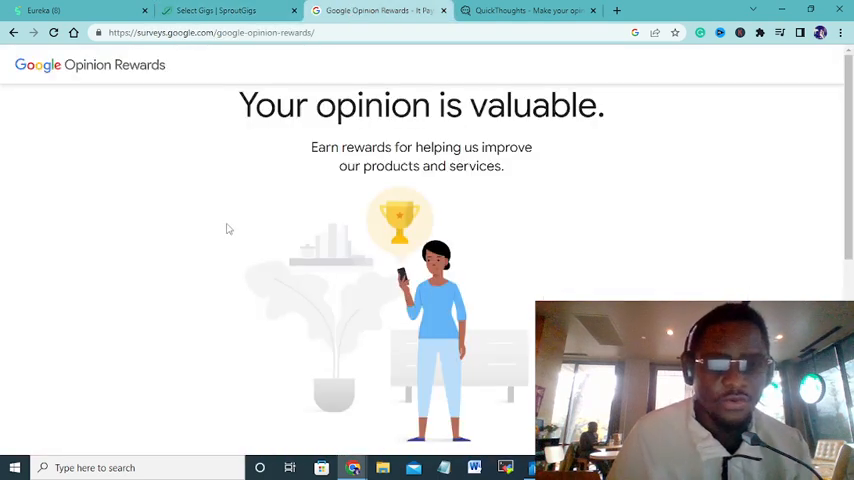
mouse_move(234, 218)
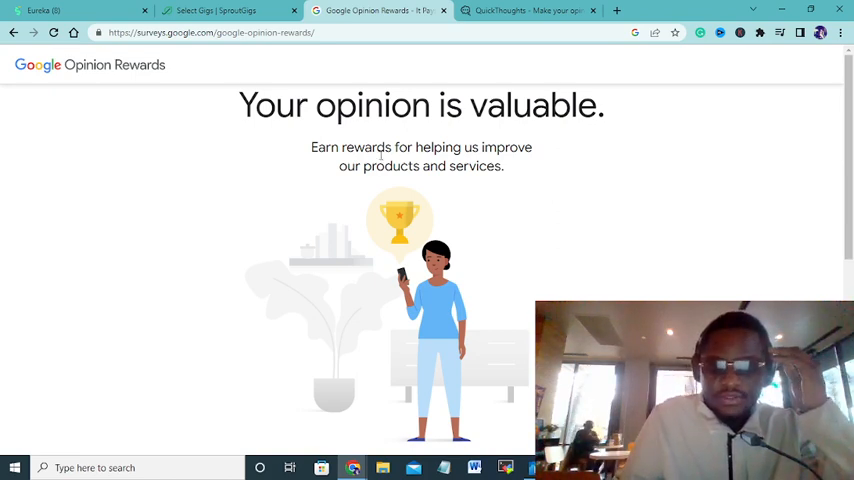
scroll(down, 3)
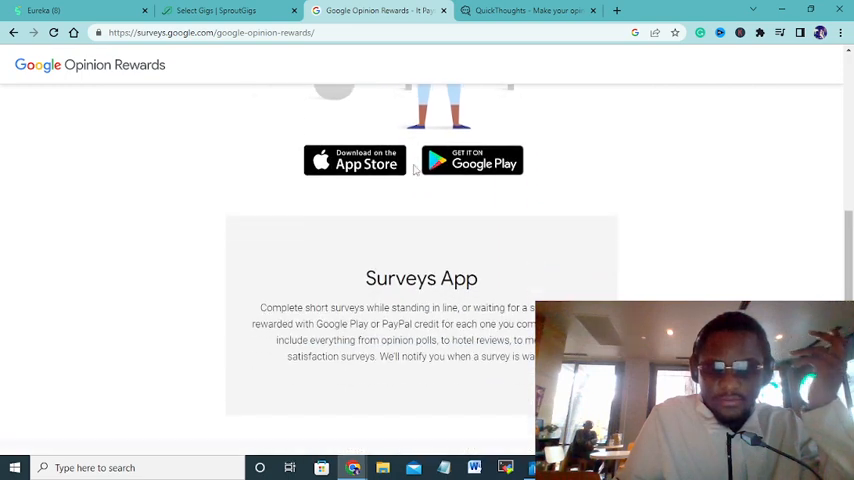
scroll(down, 3)
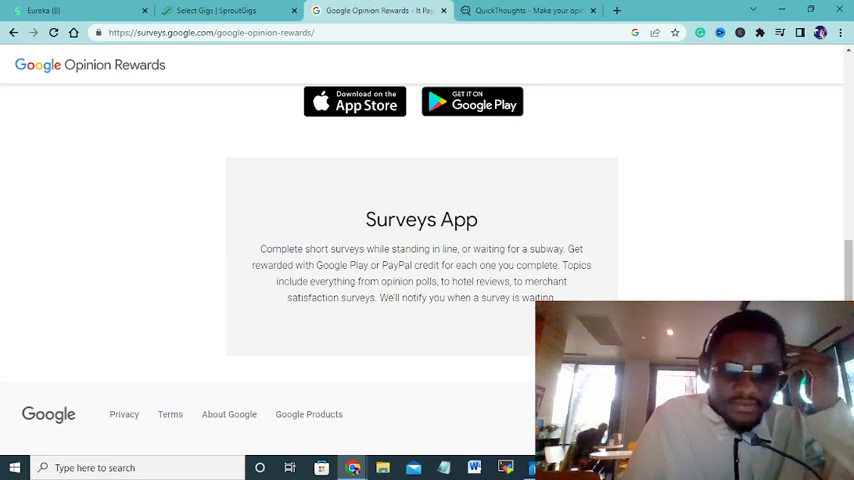
scroll(up, 3)
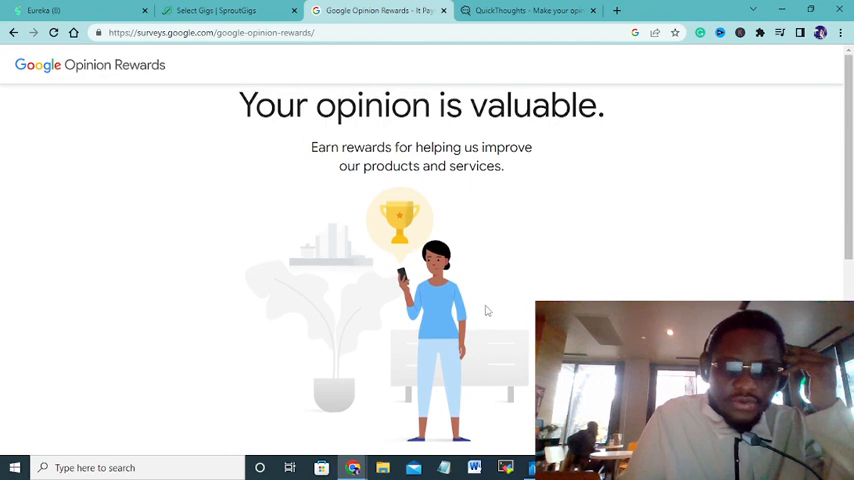
click(528, 12)
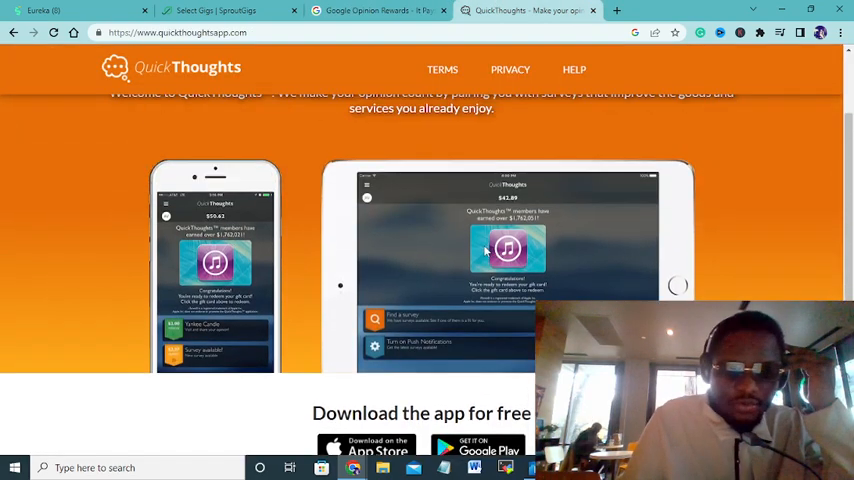
View QuickThoughts' 'We love opinions!' welcome page and return to Google Opinion Rewards
scroll(up, 3)
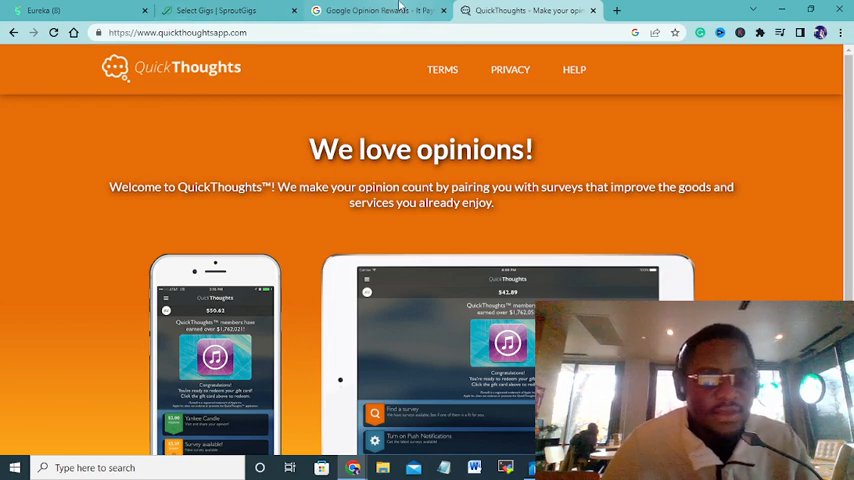
click(376, 10)
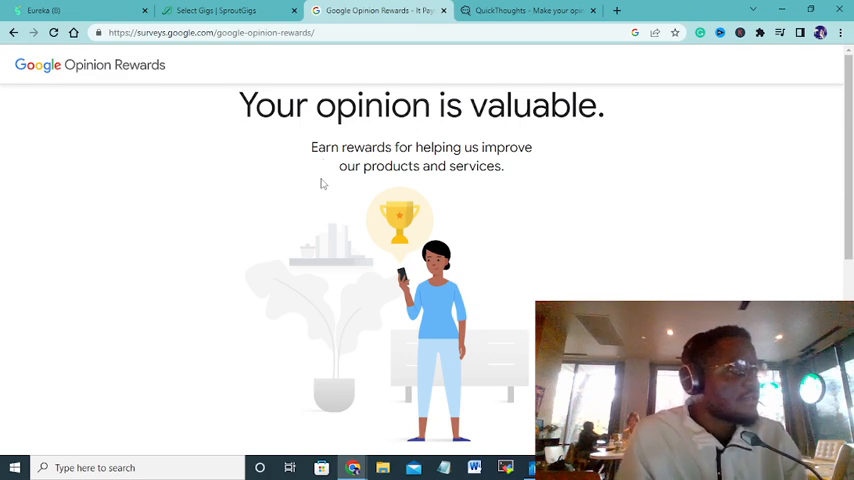
mouse_move(290, 288)
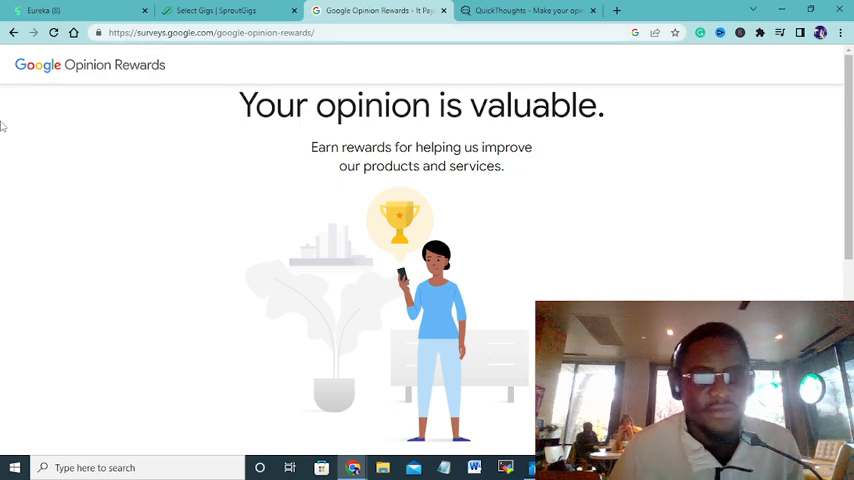
Switch from the Google Opinion Rewards page back to the SproutGigs gigs marketplace
click(228, 10)
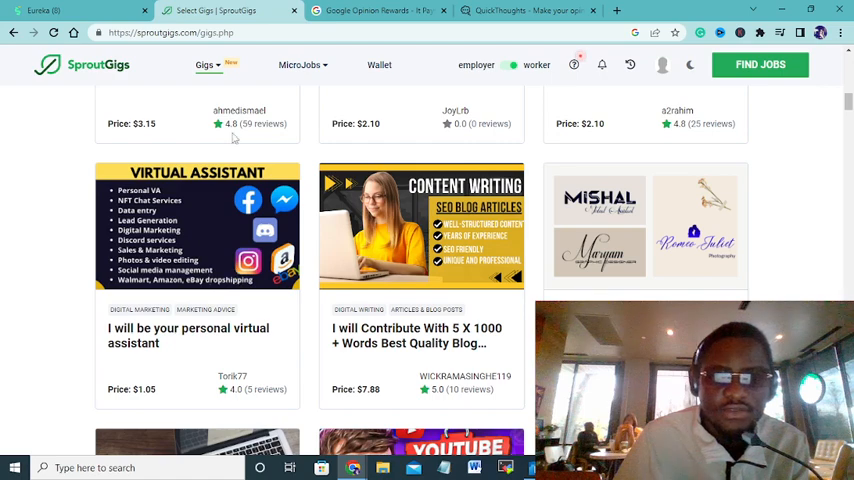
Browse SproutGigs MicroJobs paying $0.02–$0.07 for YouTube comments and Twitter follows, with a peek at Eureka Surveys
click(300, 64)
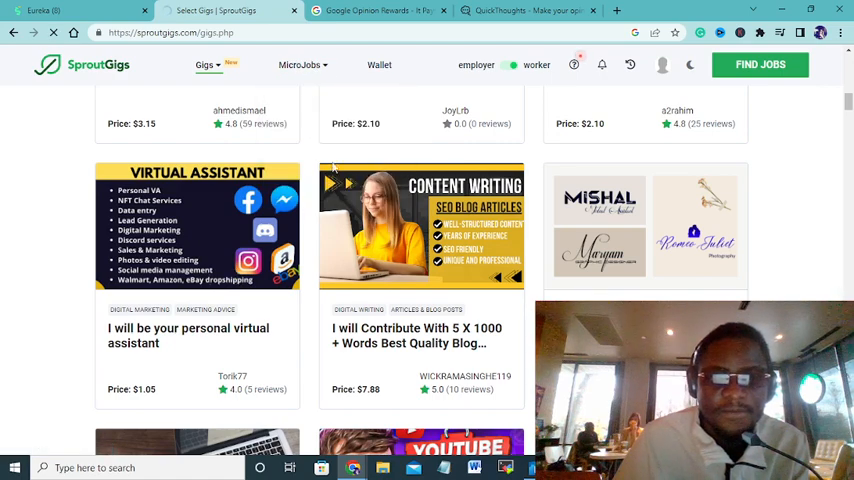
scroll(down, 3)
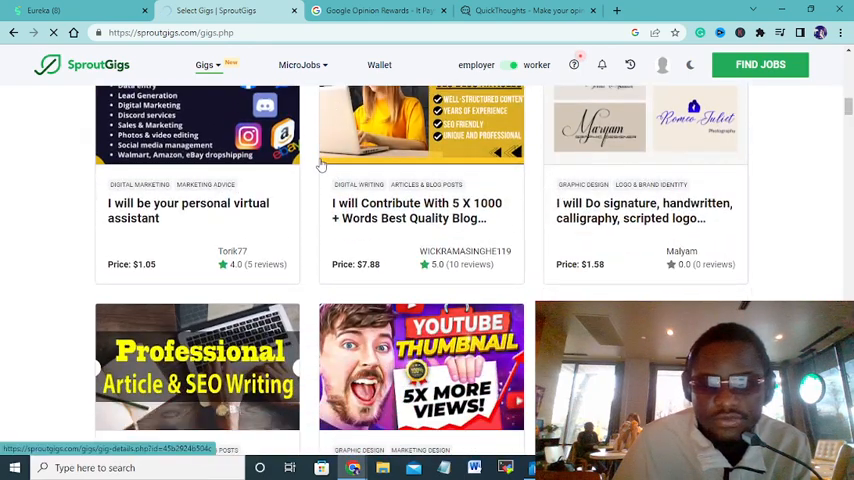
mouse_move(332, 178)
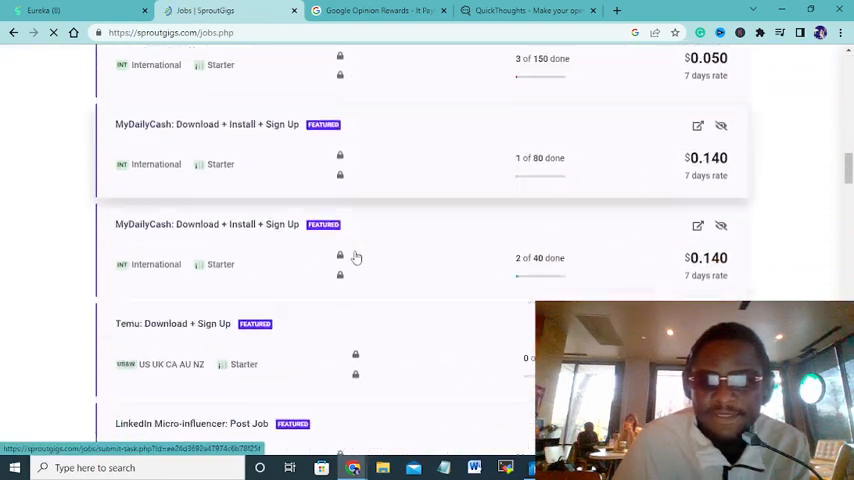
scroll(down, 3)
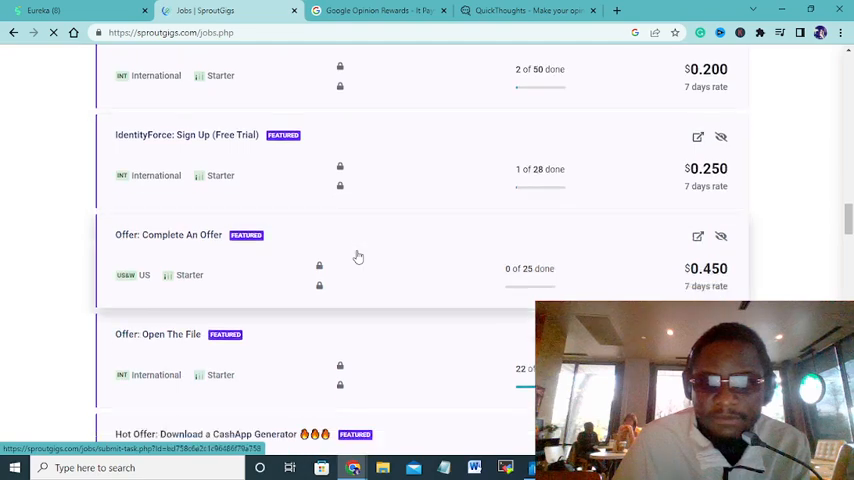
scroll(down, 3)
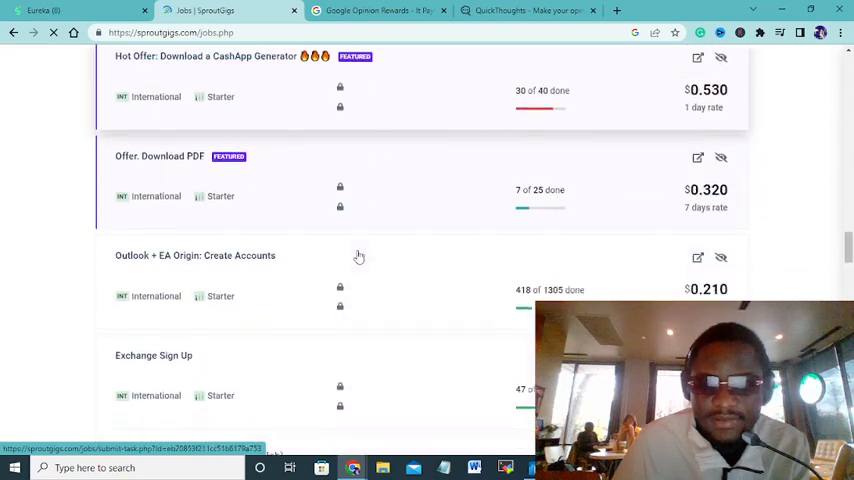
scroll(down, 3)
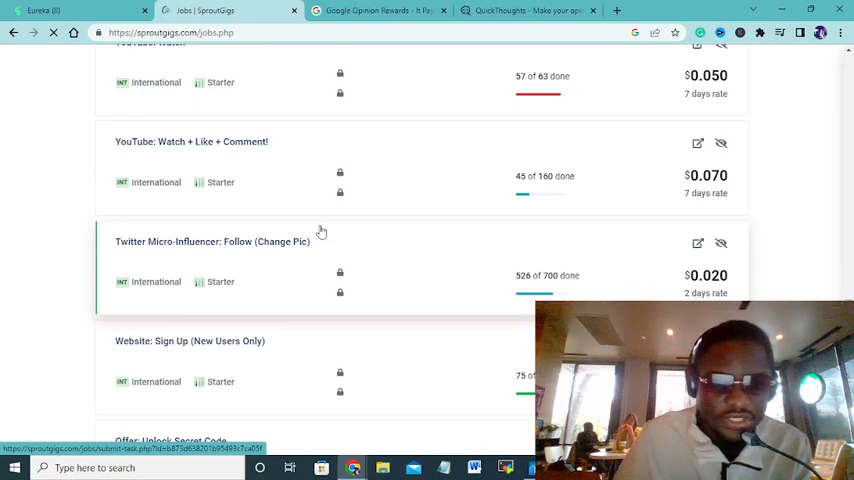
click(76, 10)
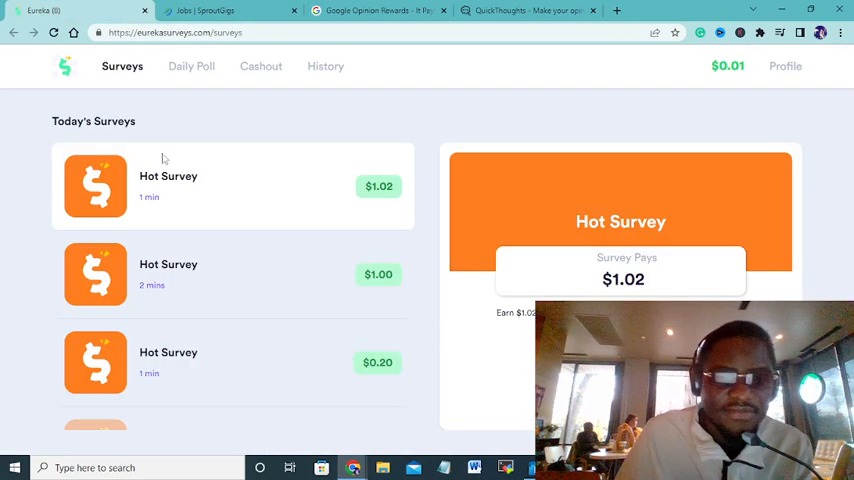
click(220, 12)
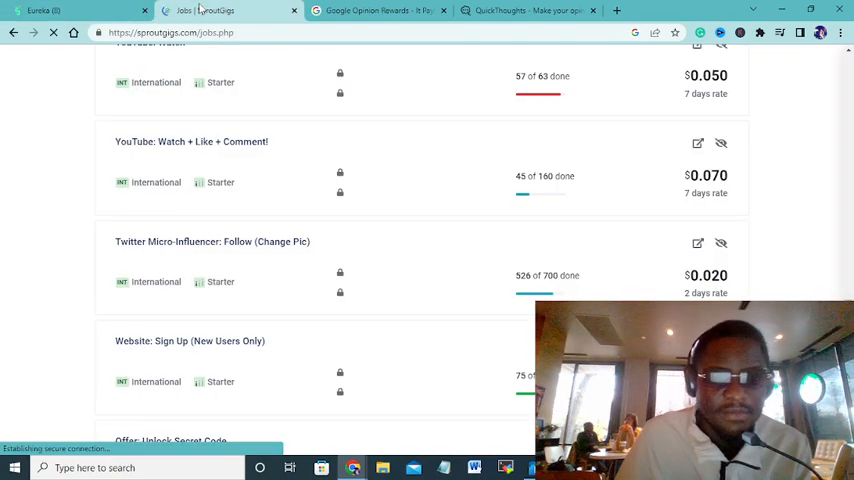